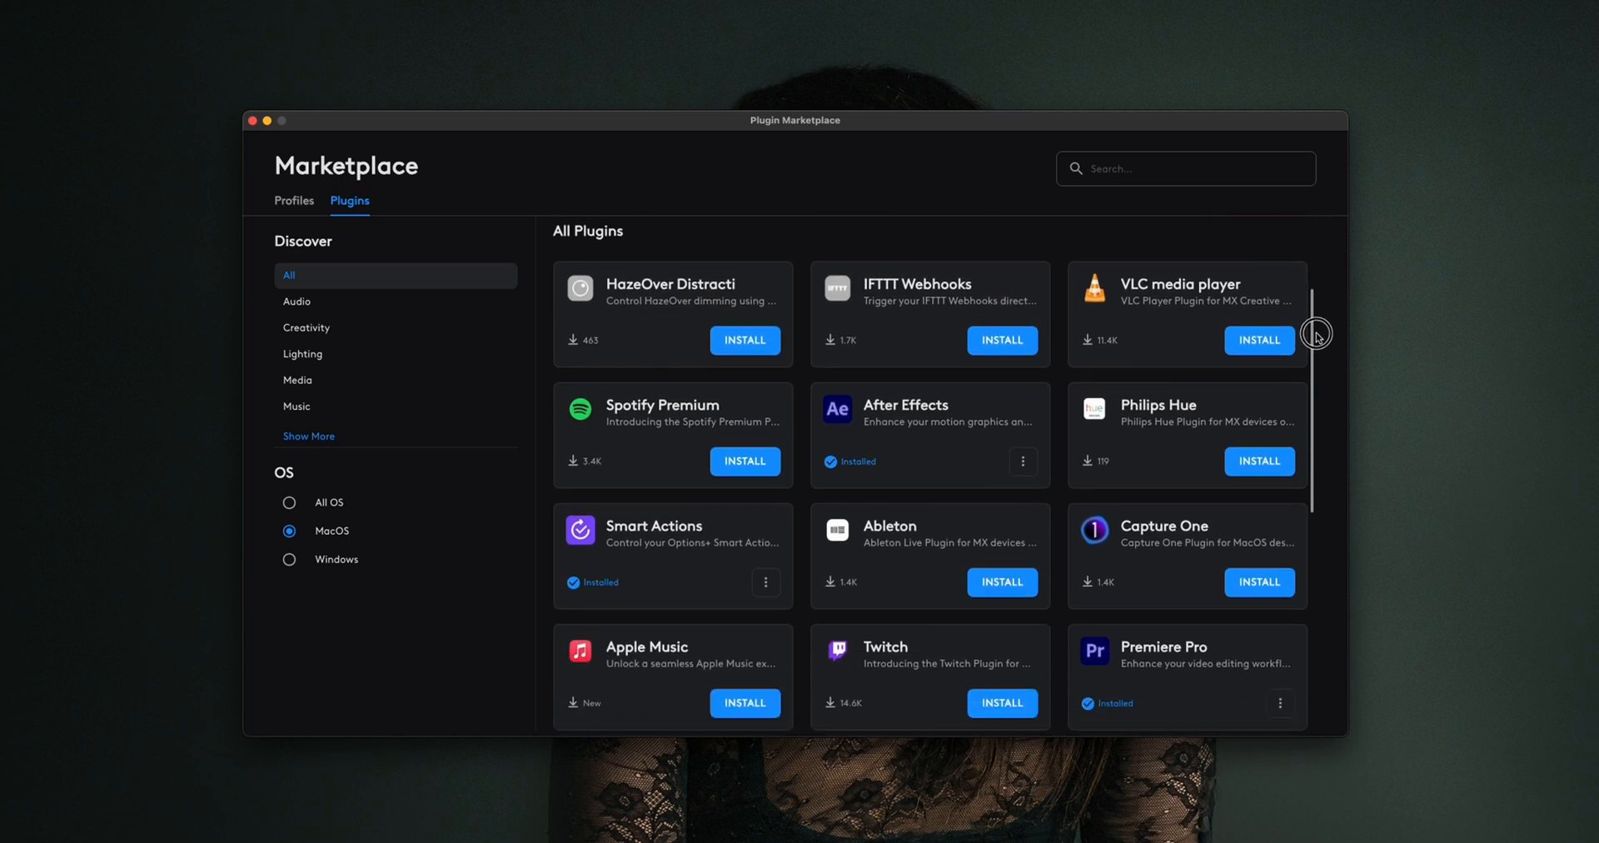
Step: Scroll the plugin list to check Photoshop, Premiere Pro and Audition show Installed
scroll("down", 3)
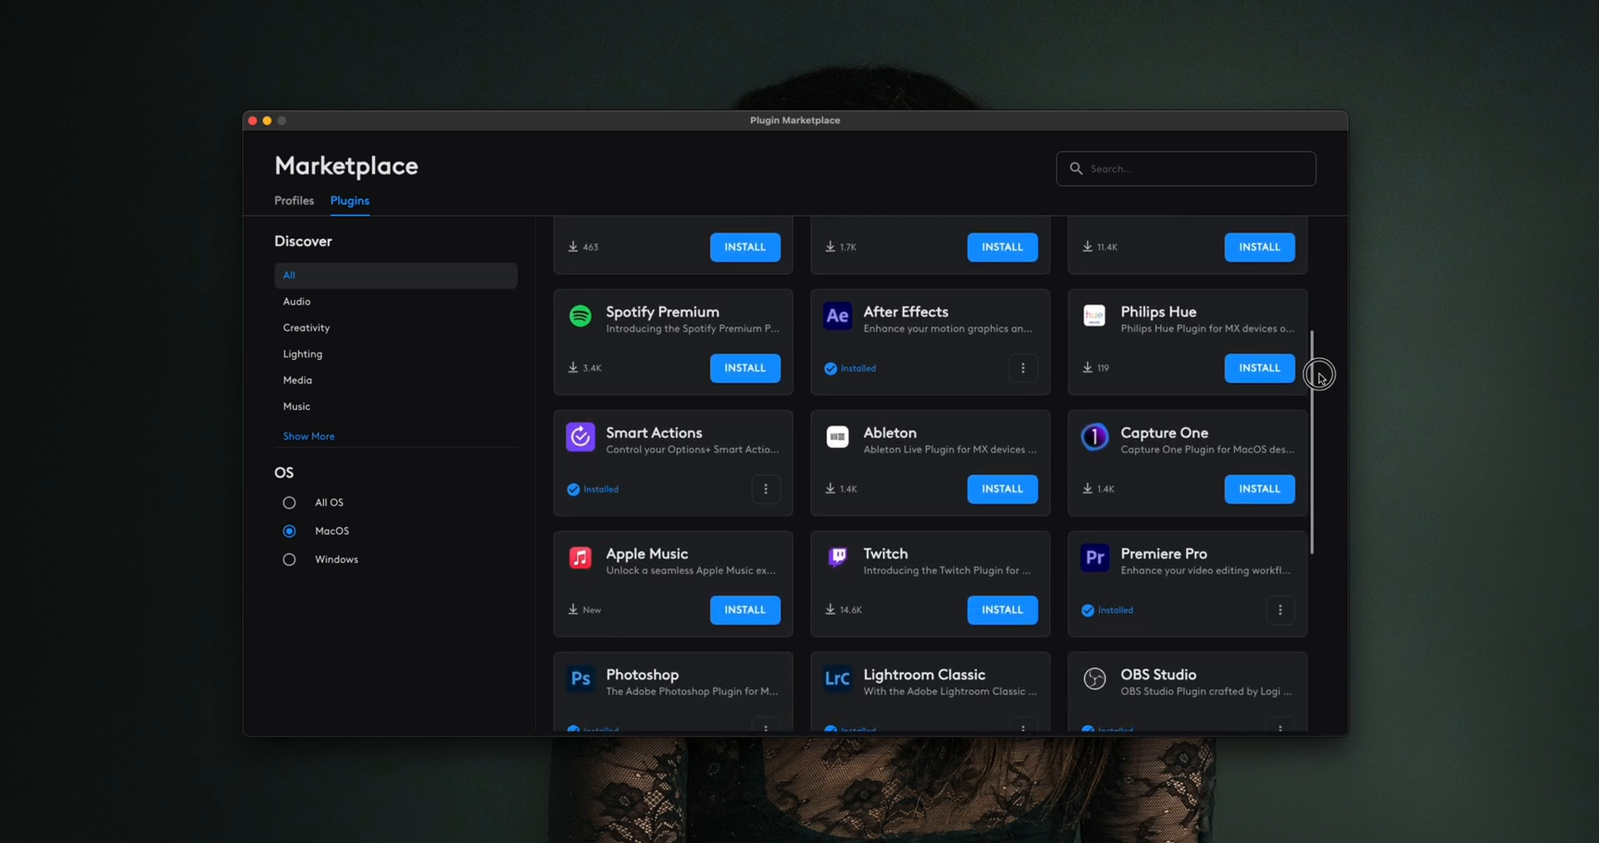
scroll("down", 3)
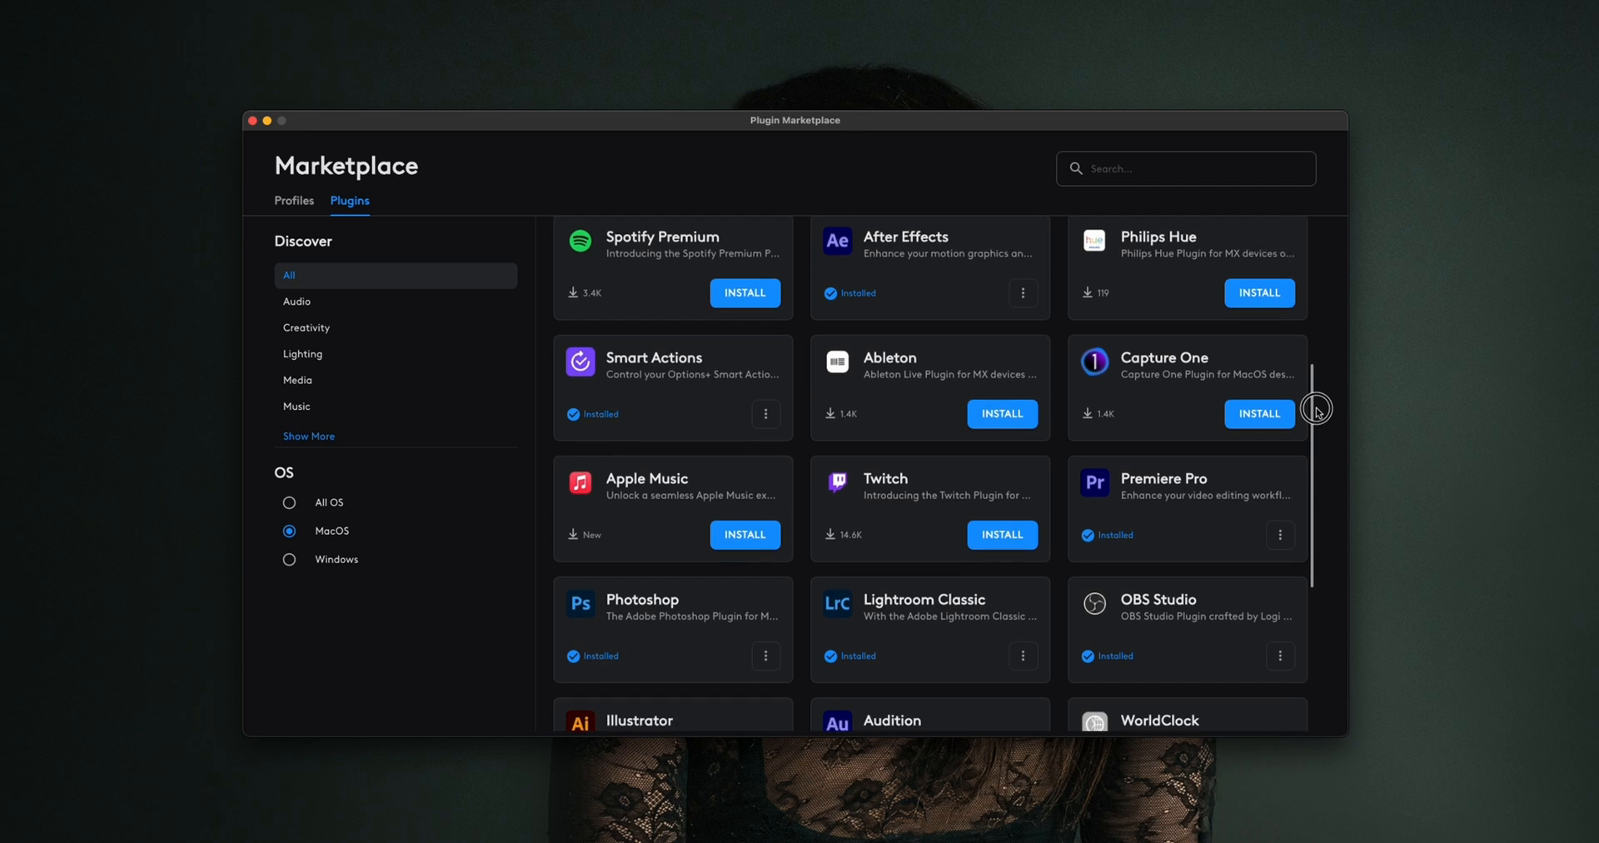
scroll("down", 3)
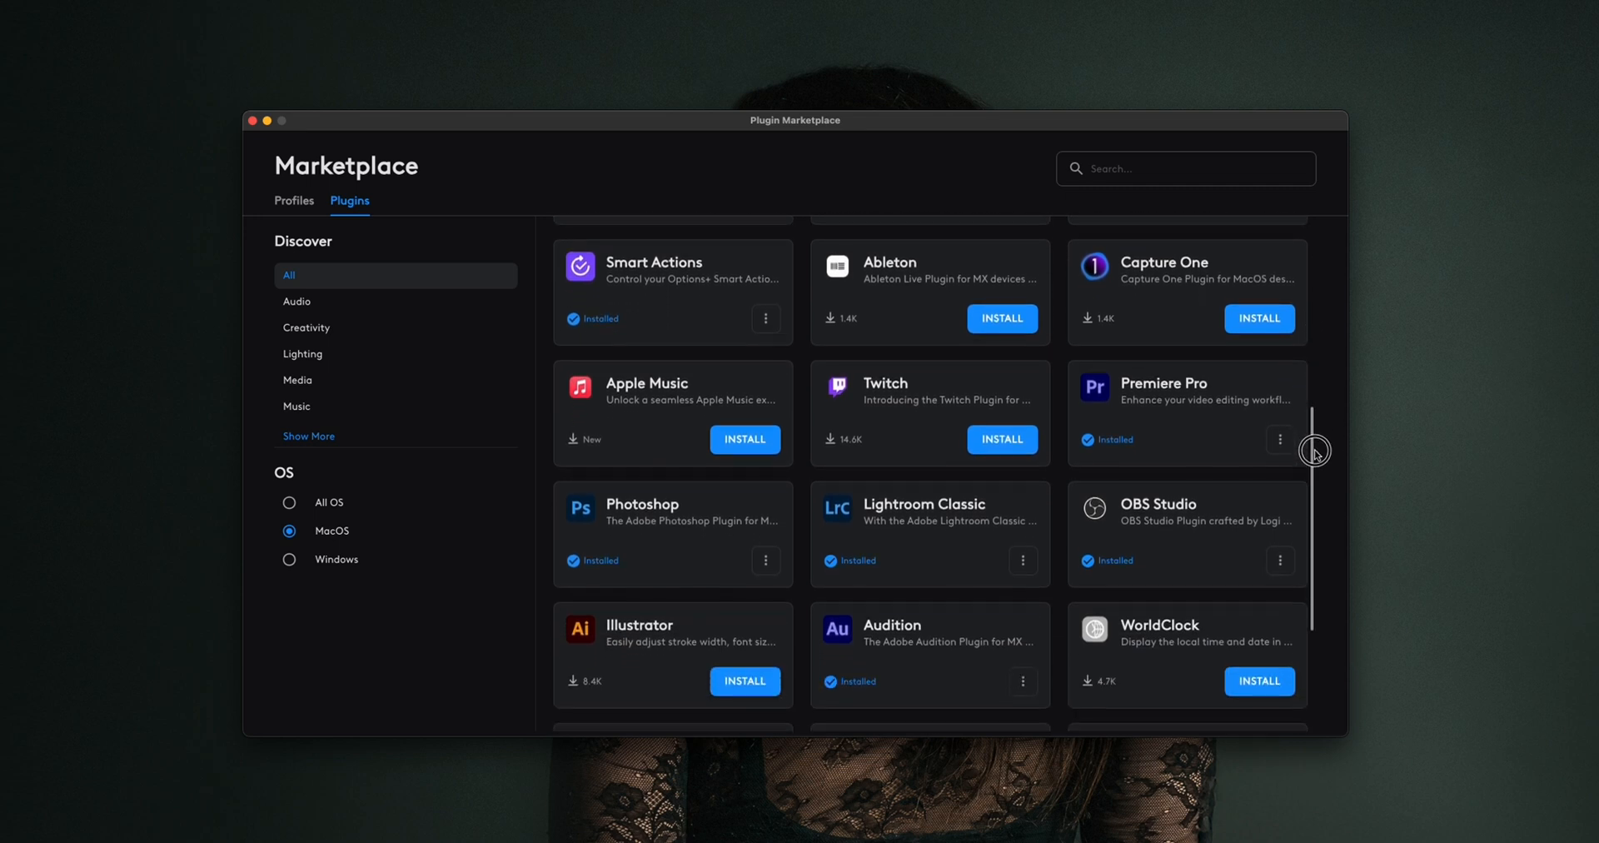
scroll("down", 3)
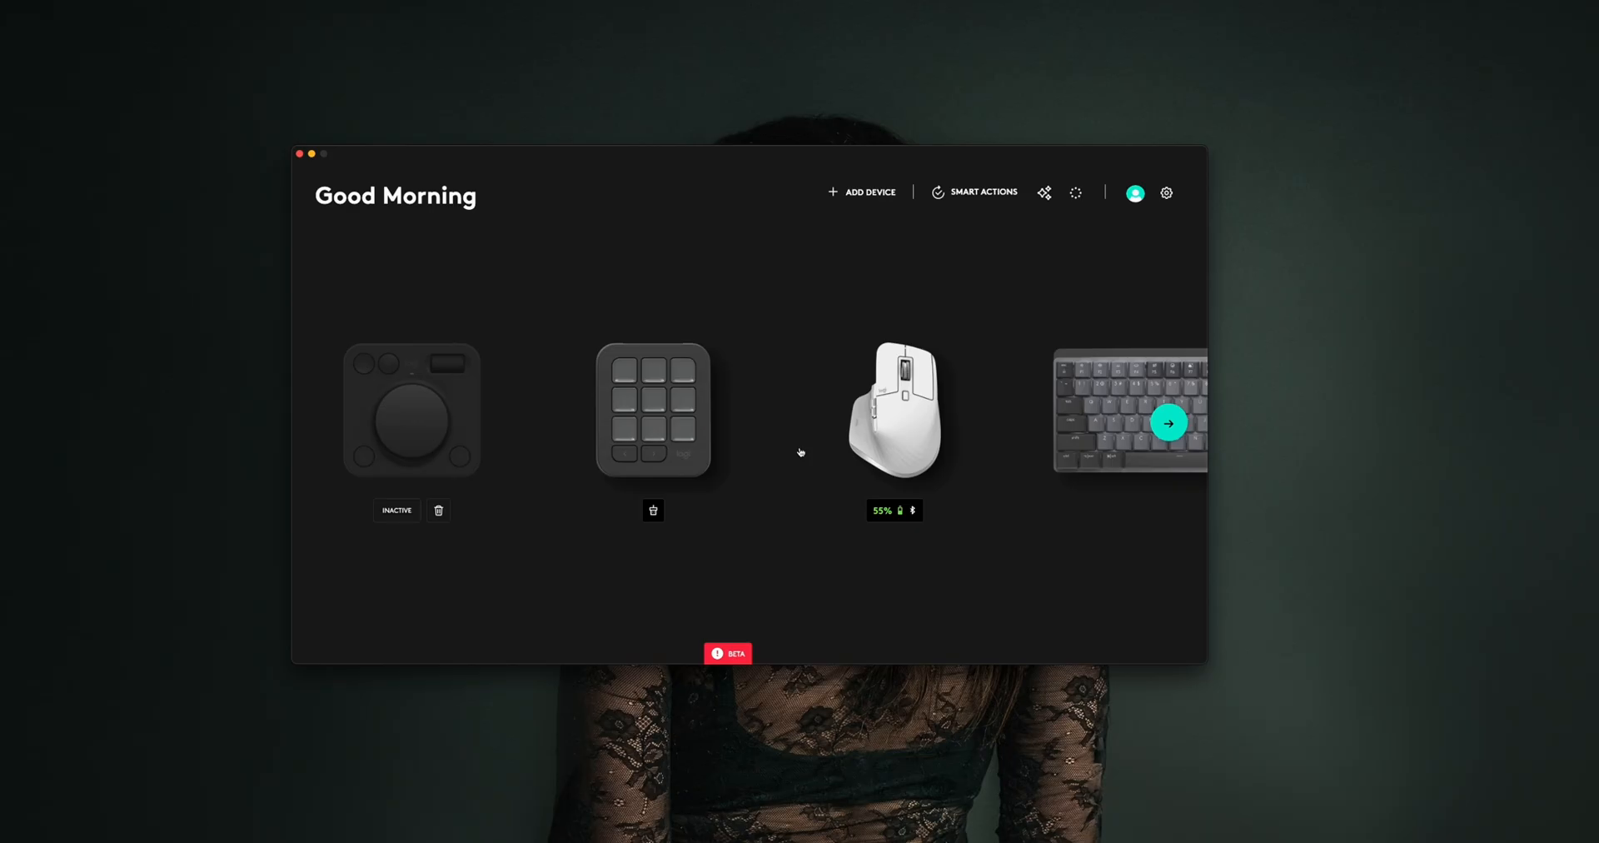
mouse_move(811, 460)
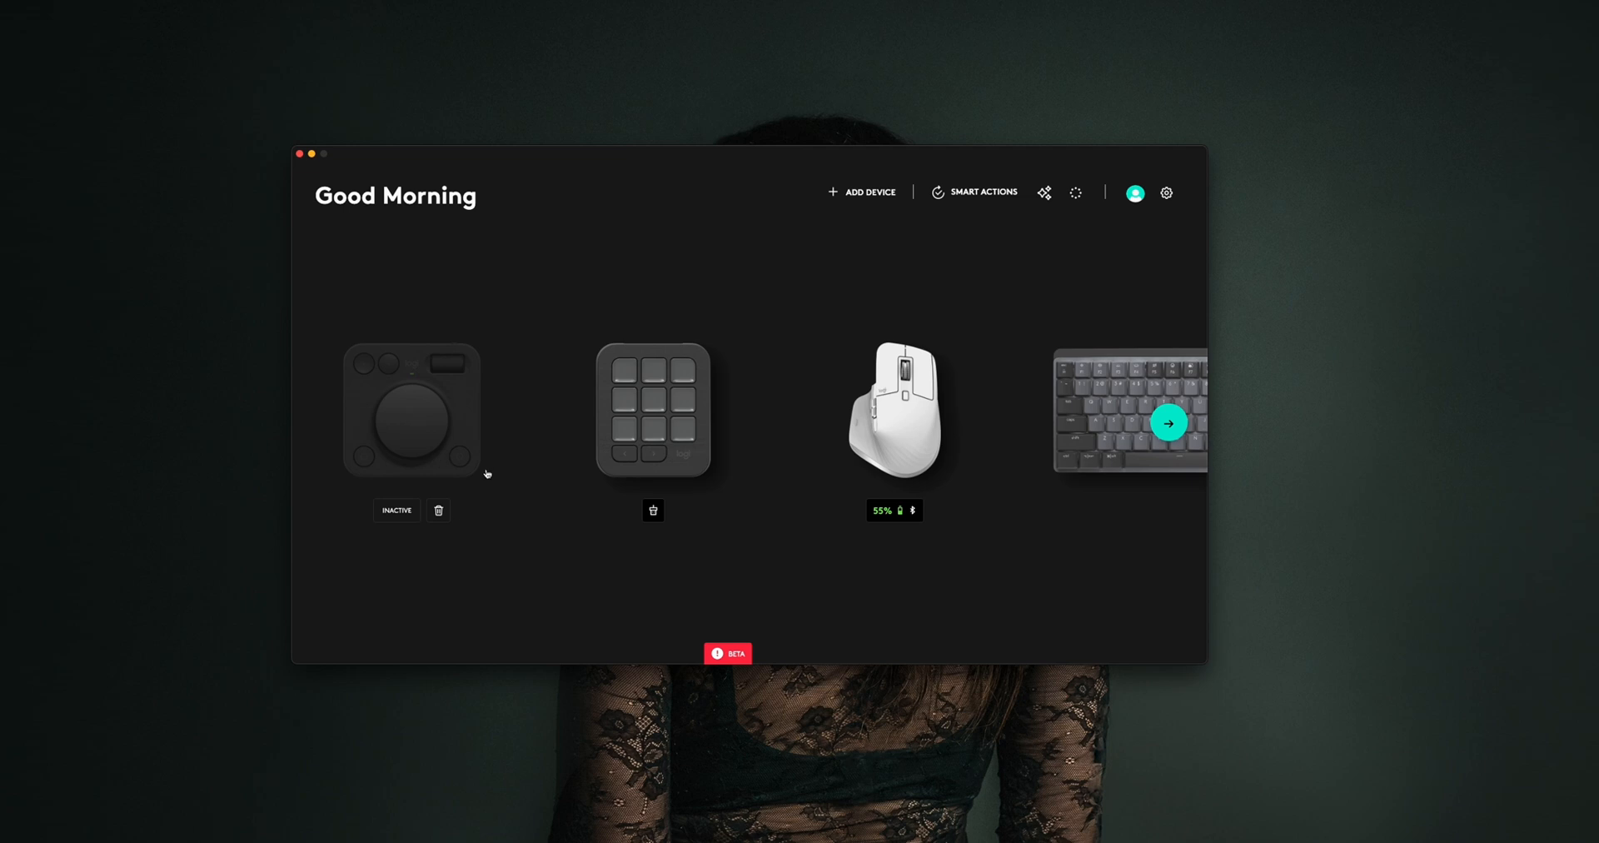
Step: Select the now-active MX Creative Console to enter its configuration
left_click(412, 408)
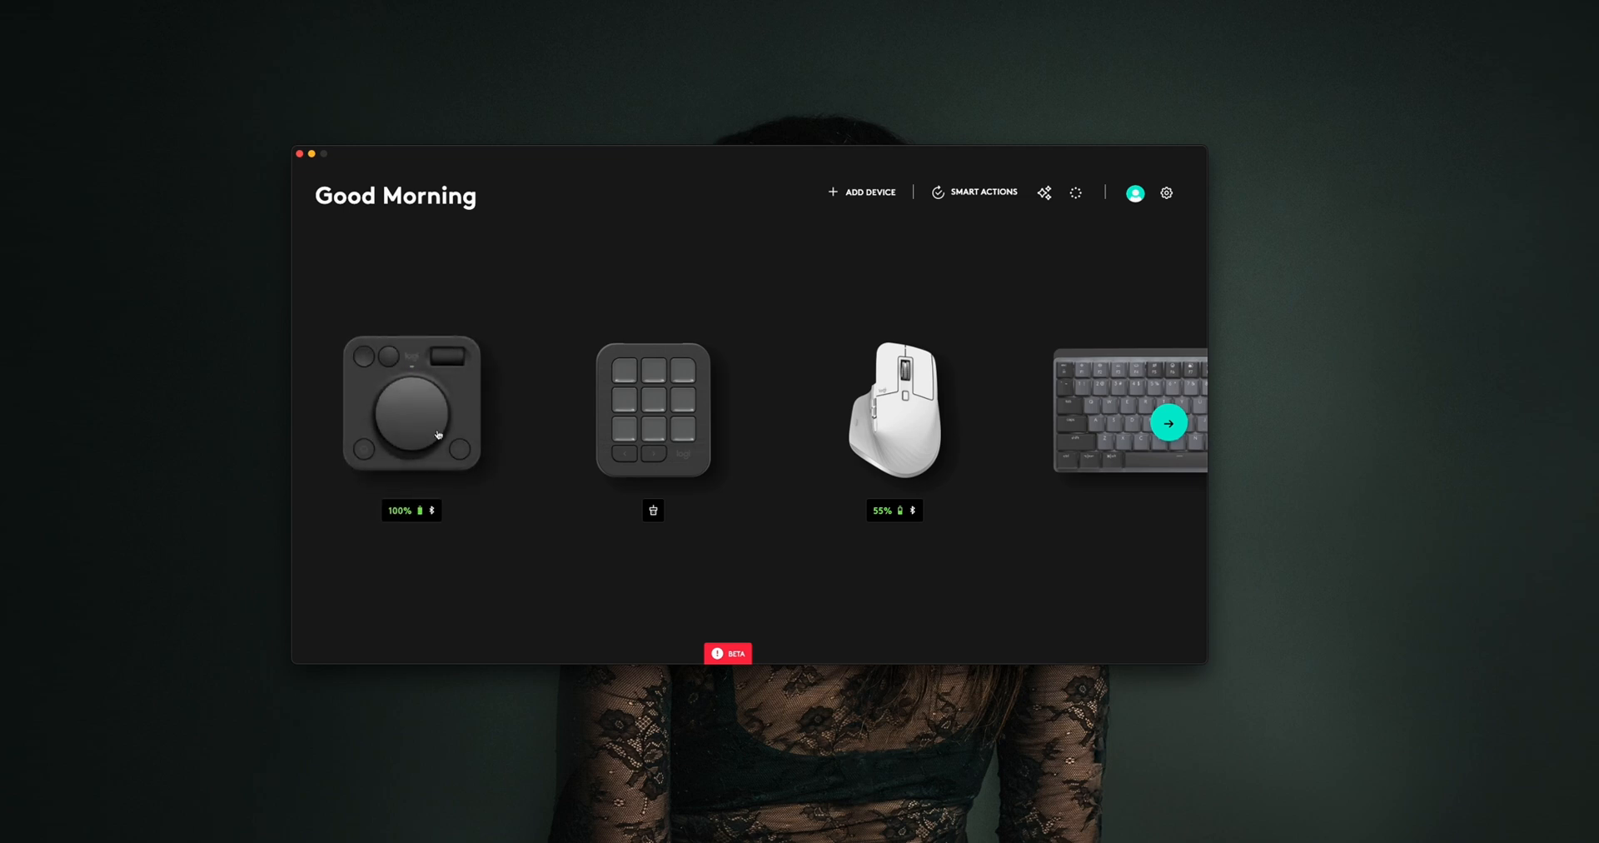
left_click(411, 408)
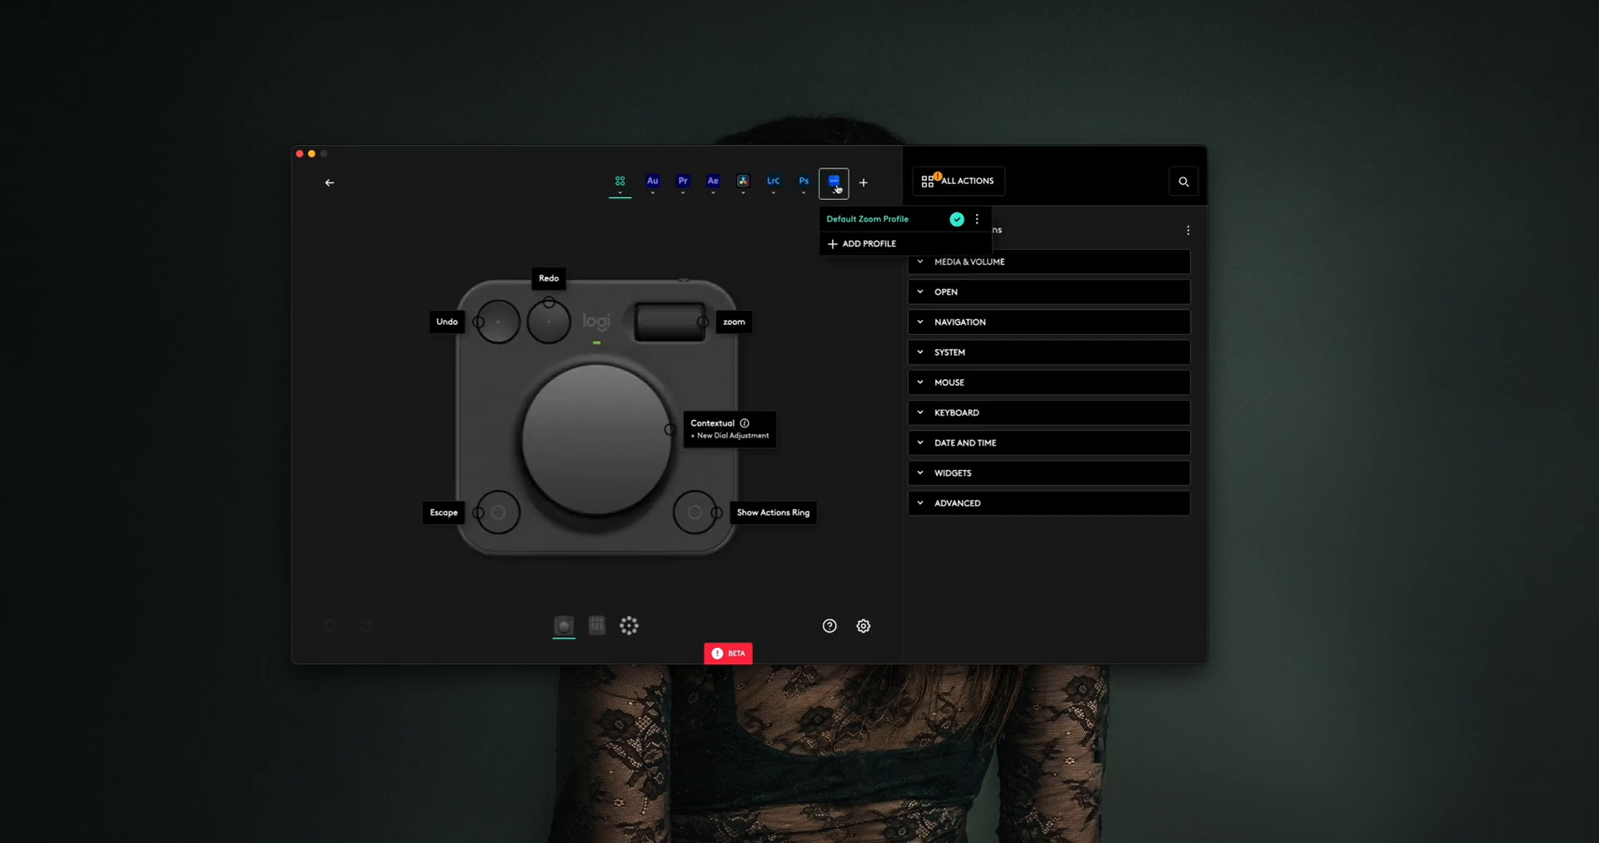
left_click(651, 182)
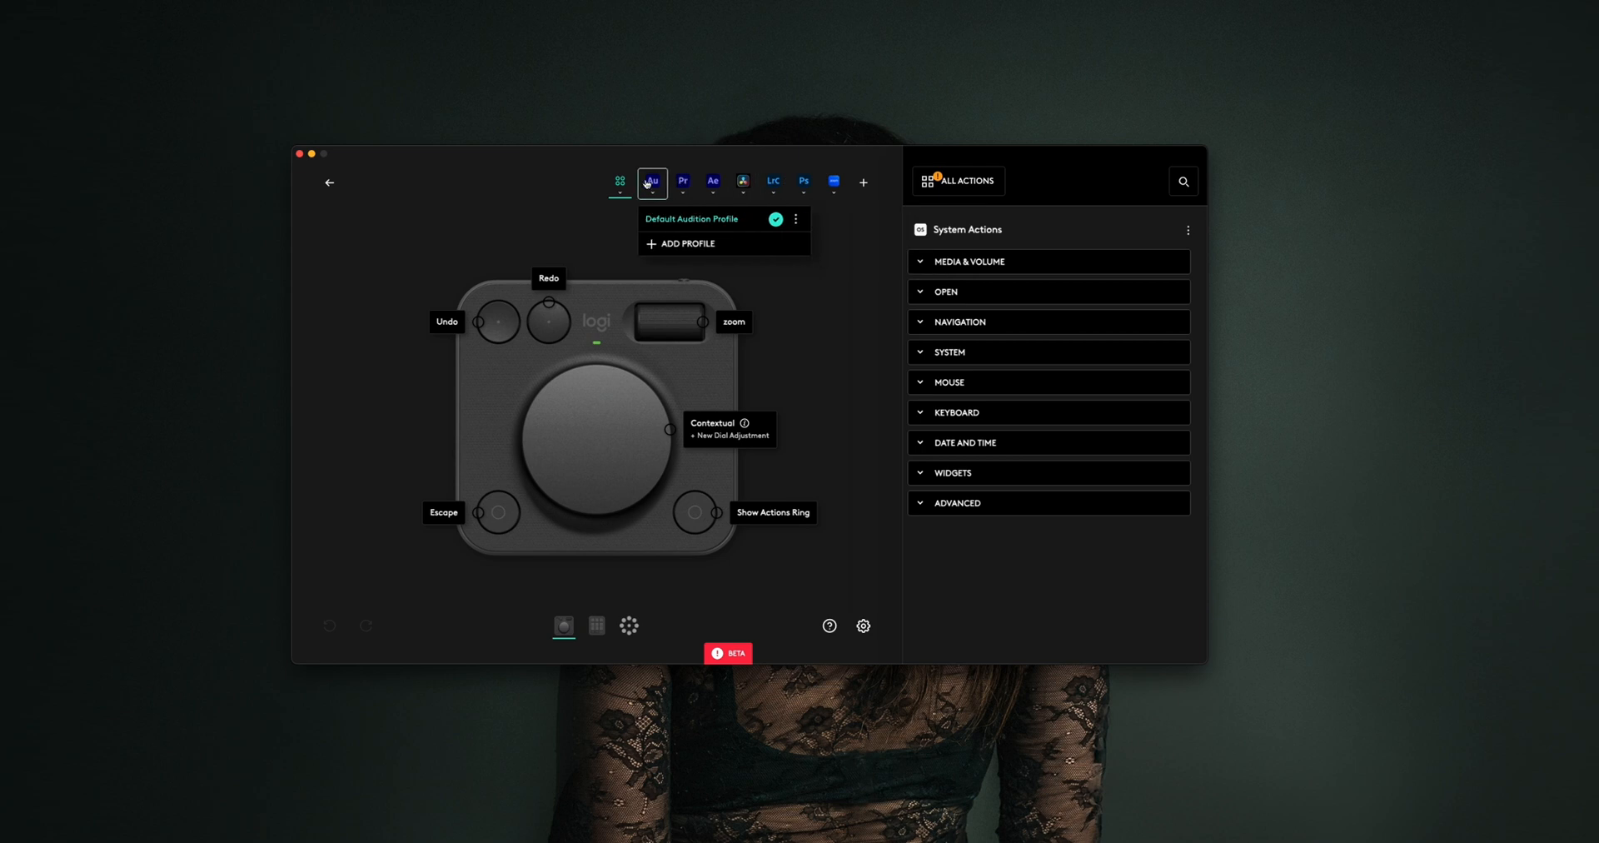
left_click(618, 183)
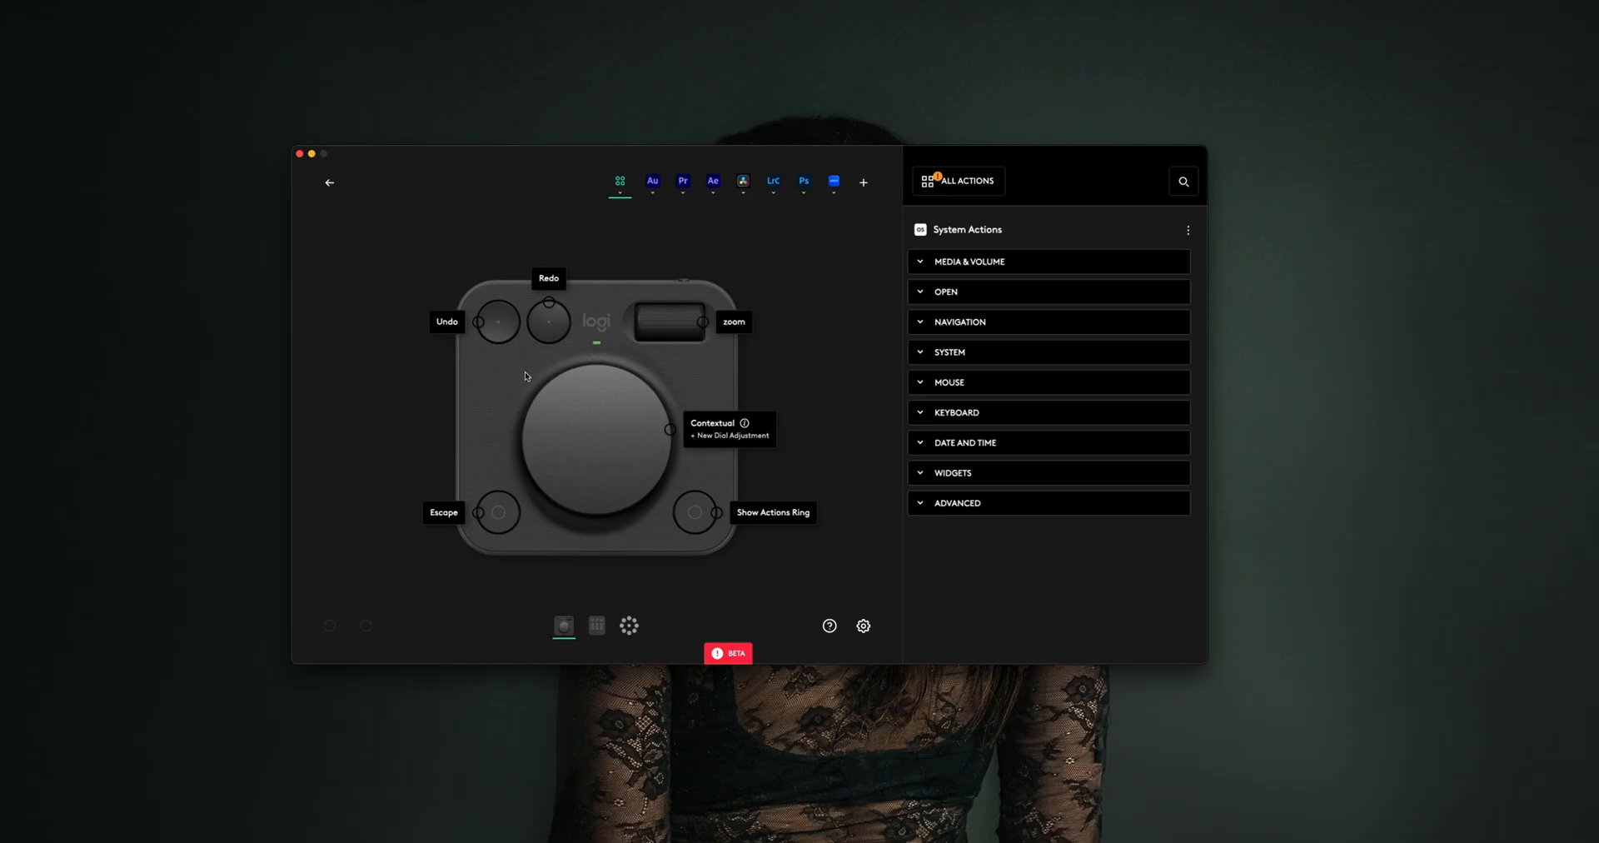
mouse_move(506, 350)
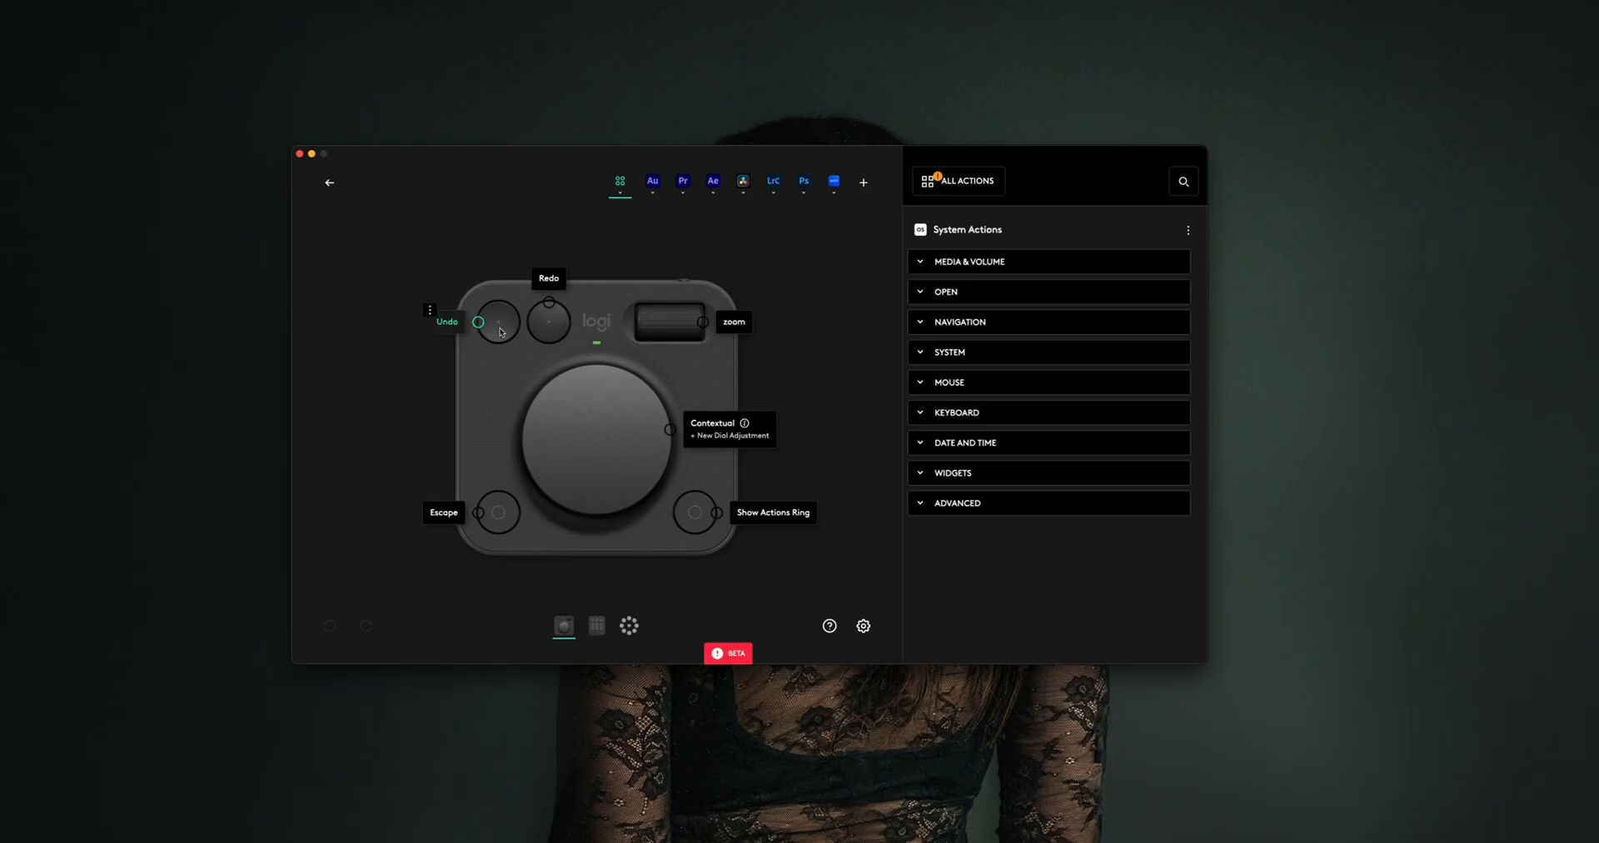
mouse_move(715, 513)
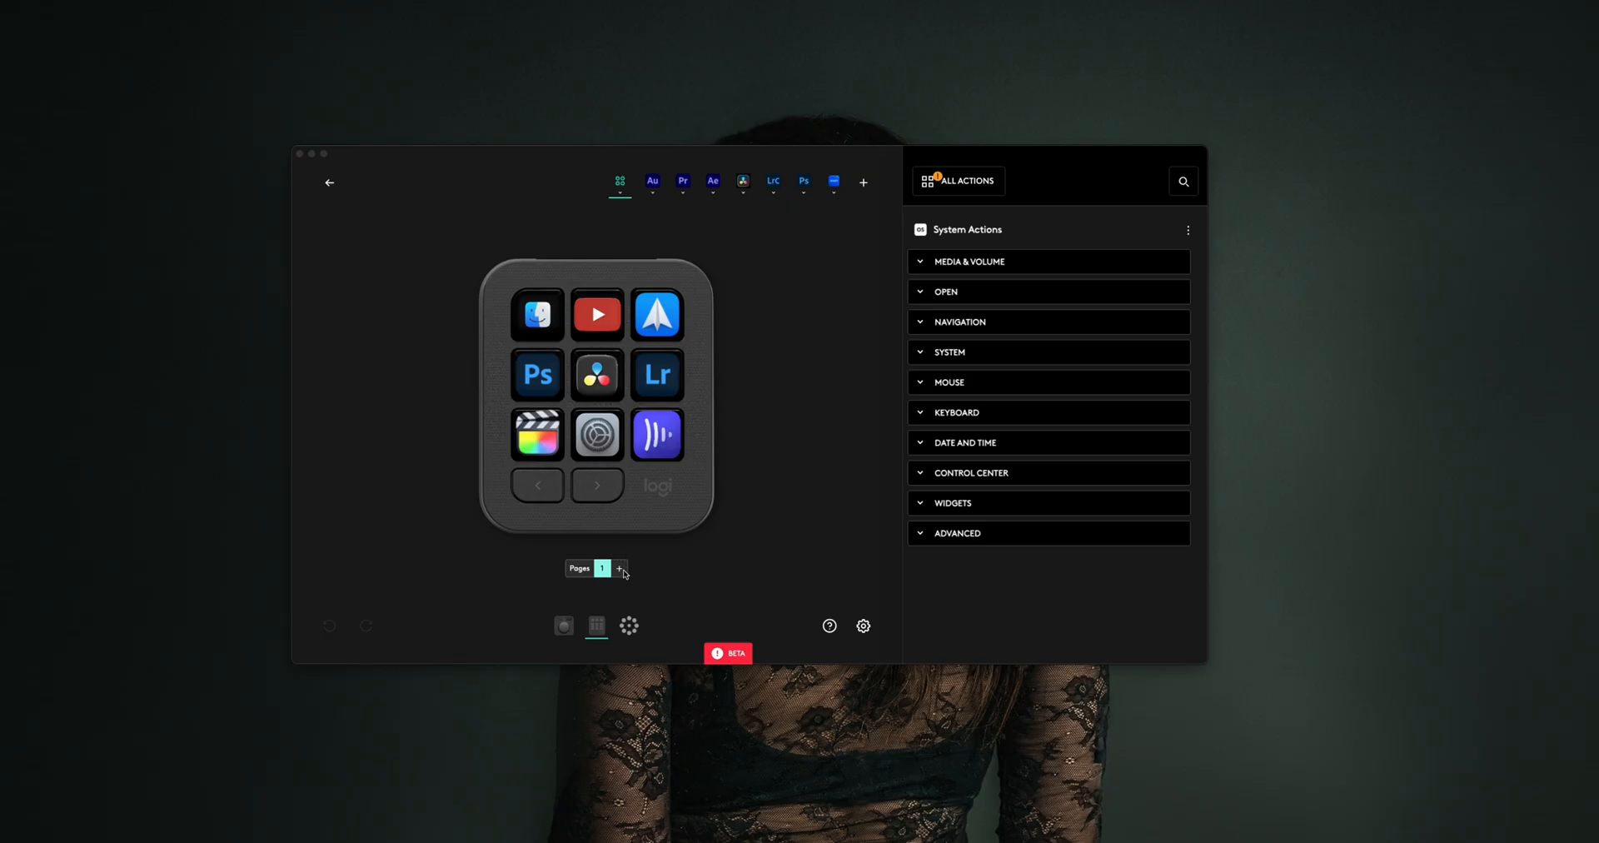
Step: Add a second, empty page to the keypad via the + next to Pages
left_click(619, 568)
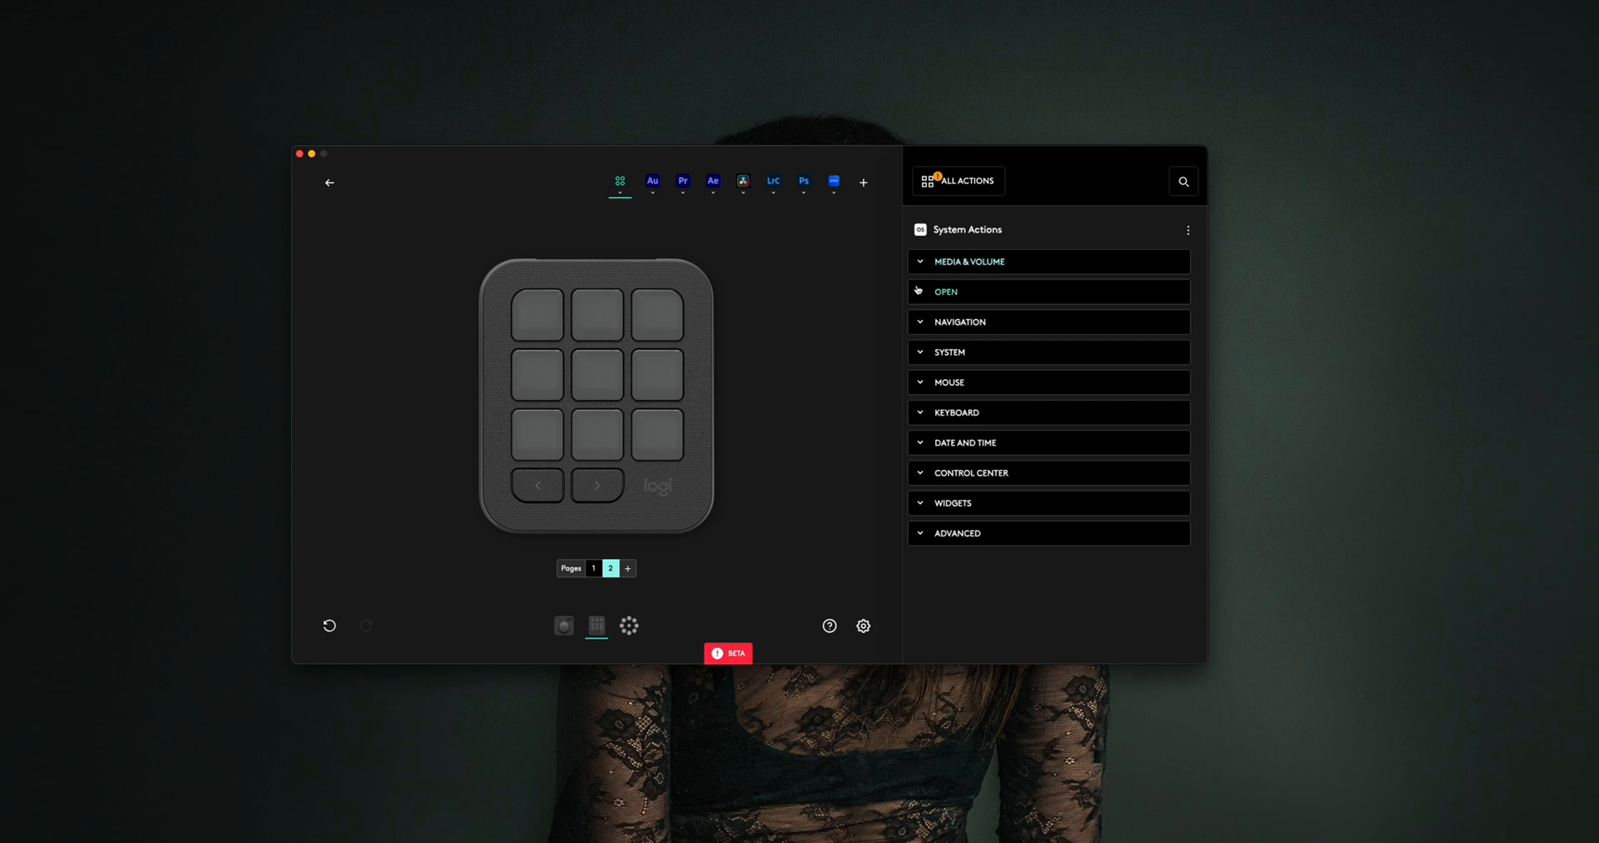
mouse_move(959, 323)
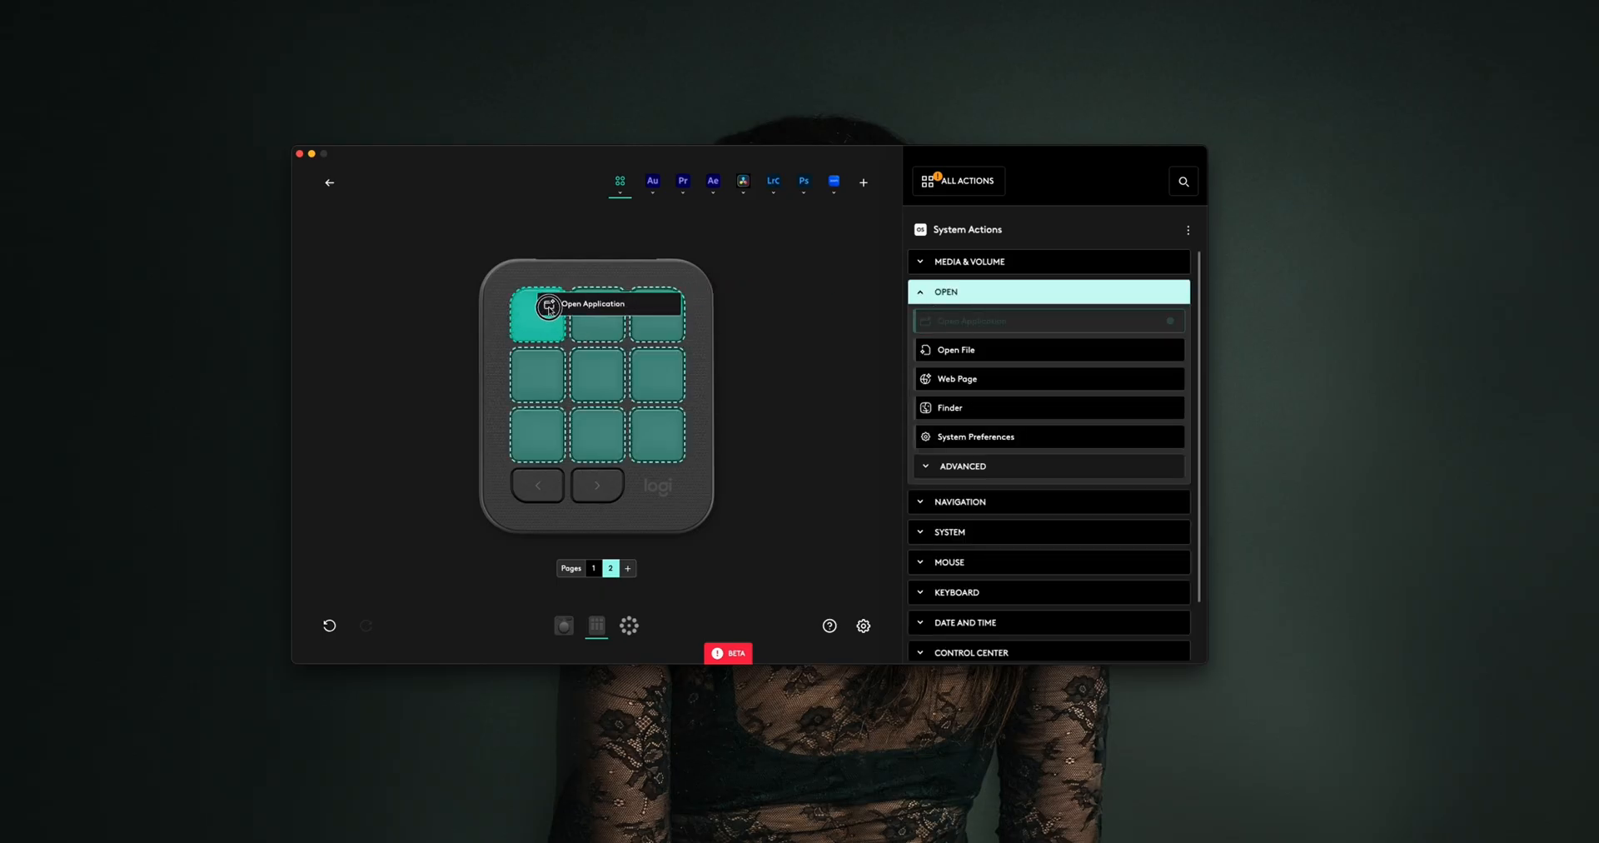
Step: Assign the middle key an Open Application action launching Photoshop 2024 and save it
left_click(596, 373)
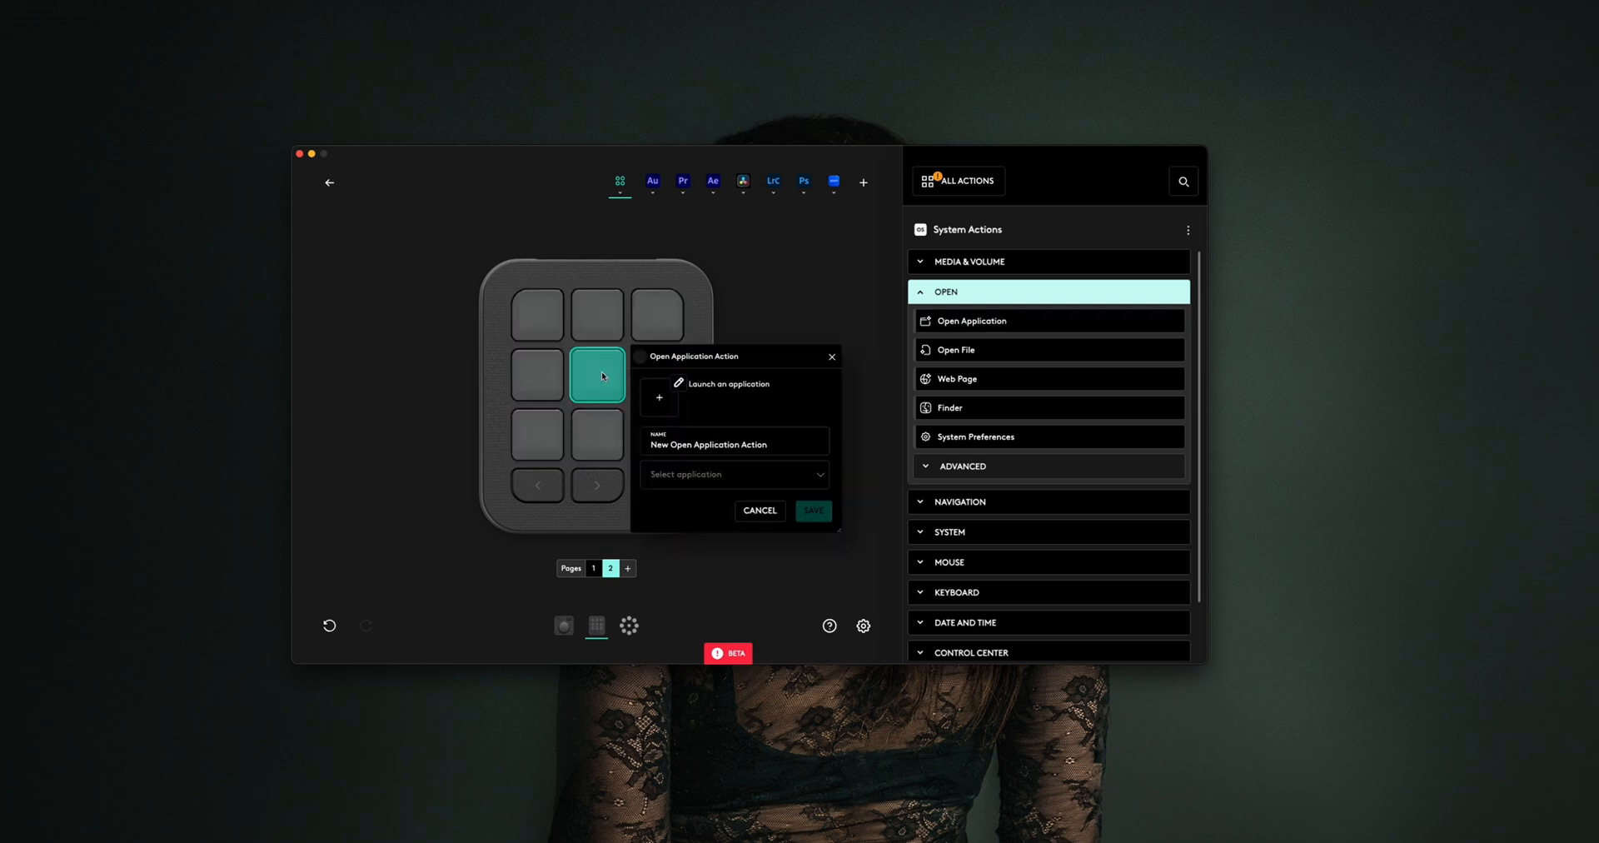
left_click(732, 473)
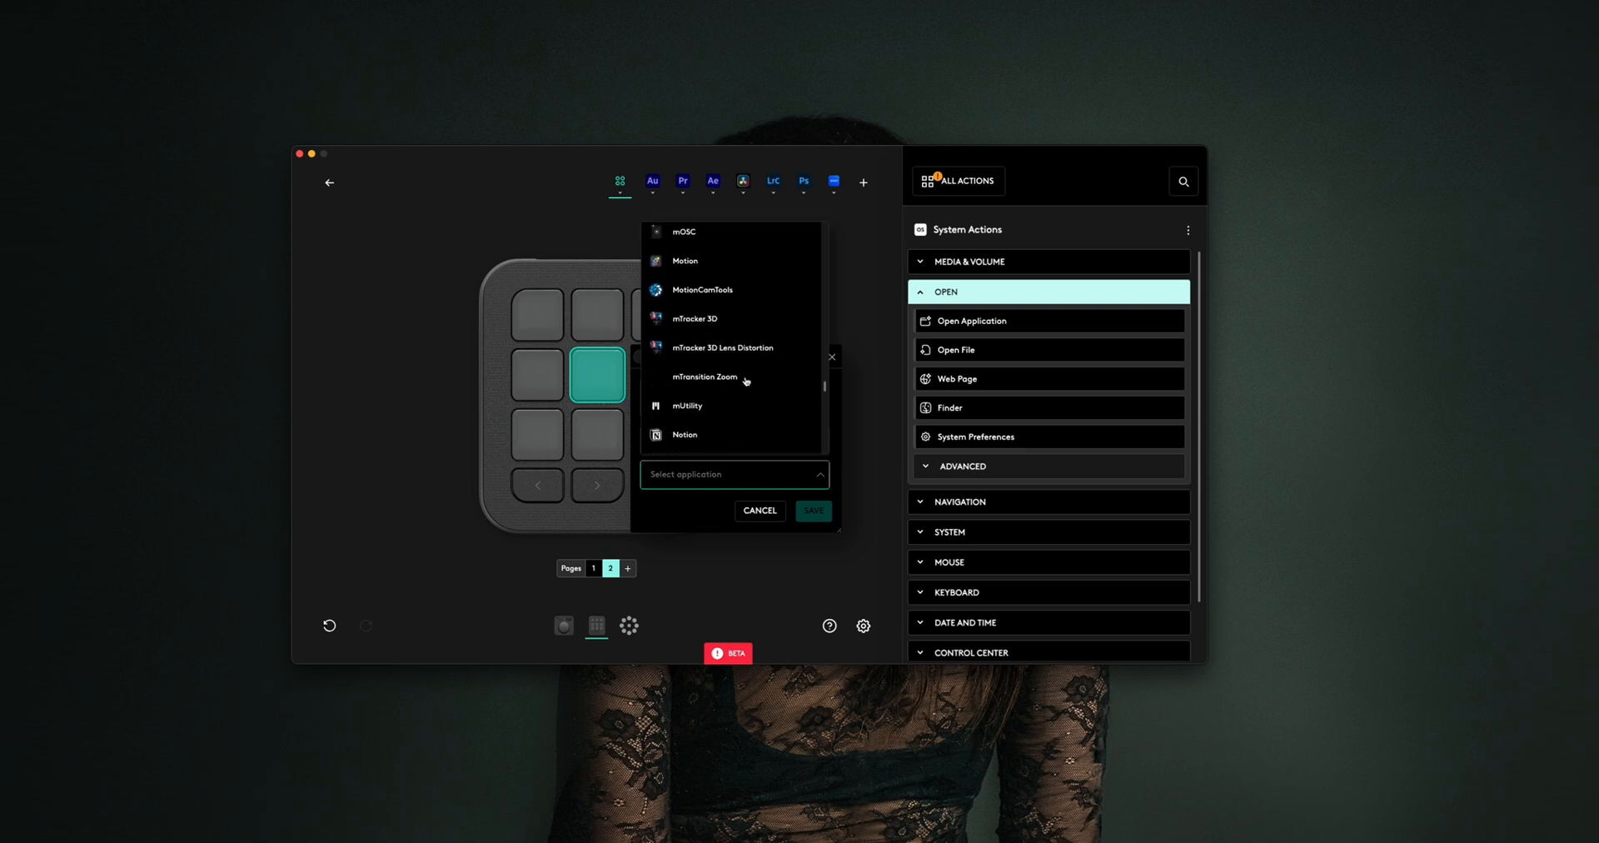
scroll("down", 3)
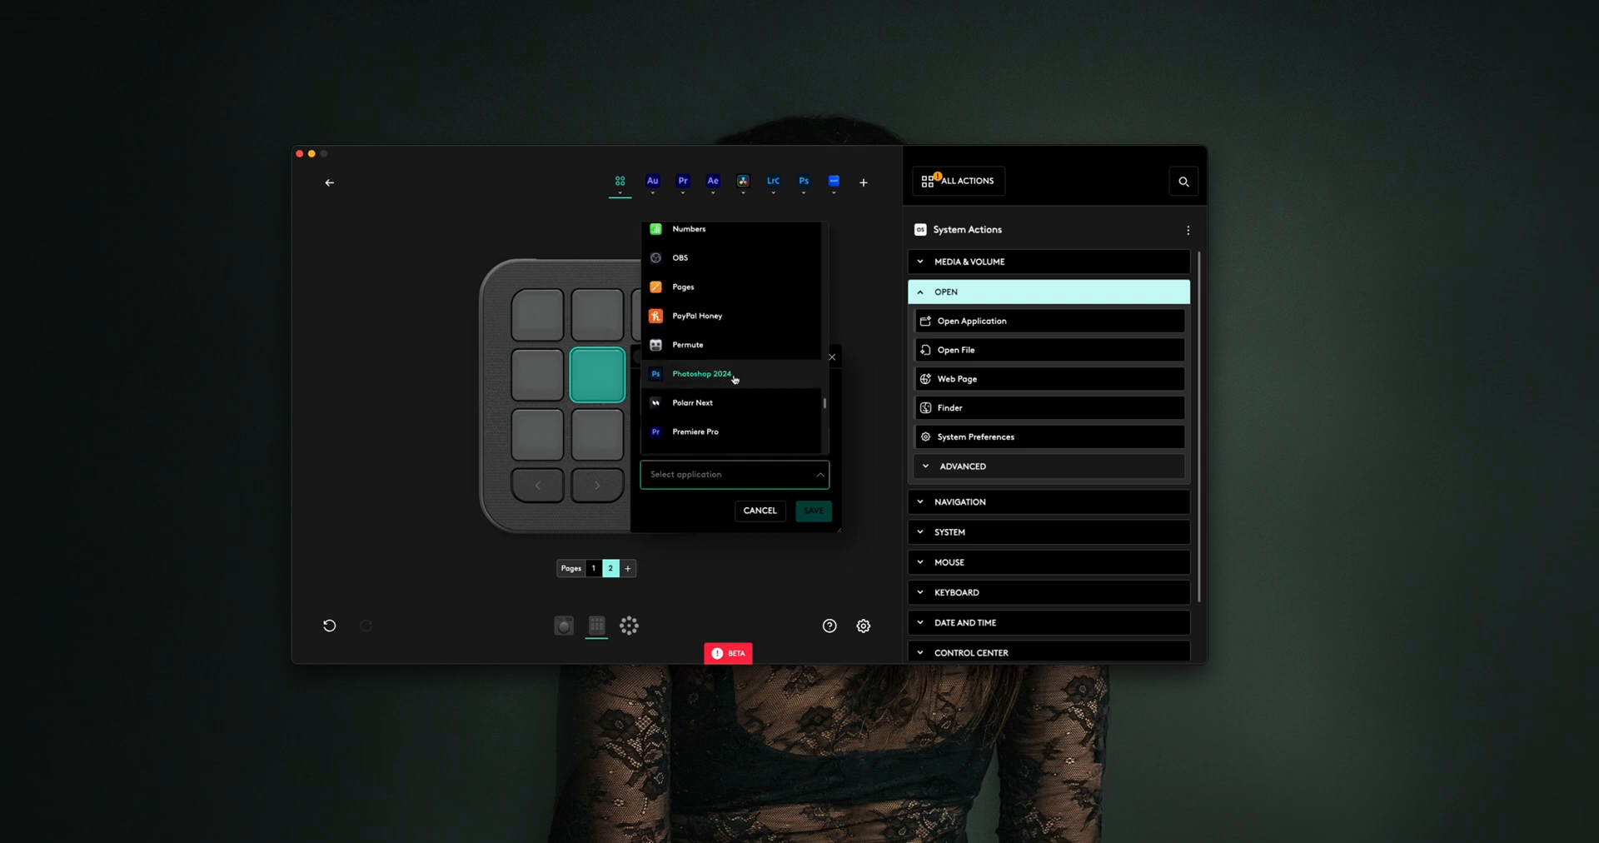
left_click(701, 373)
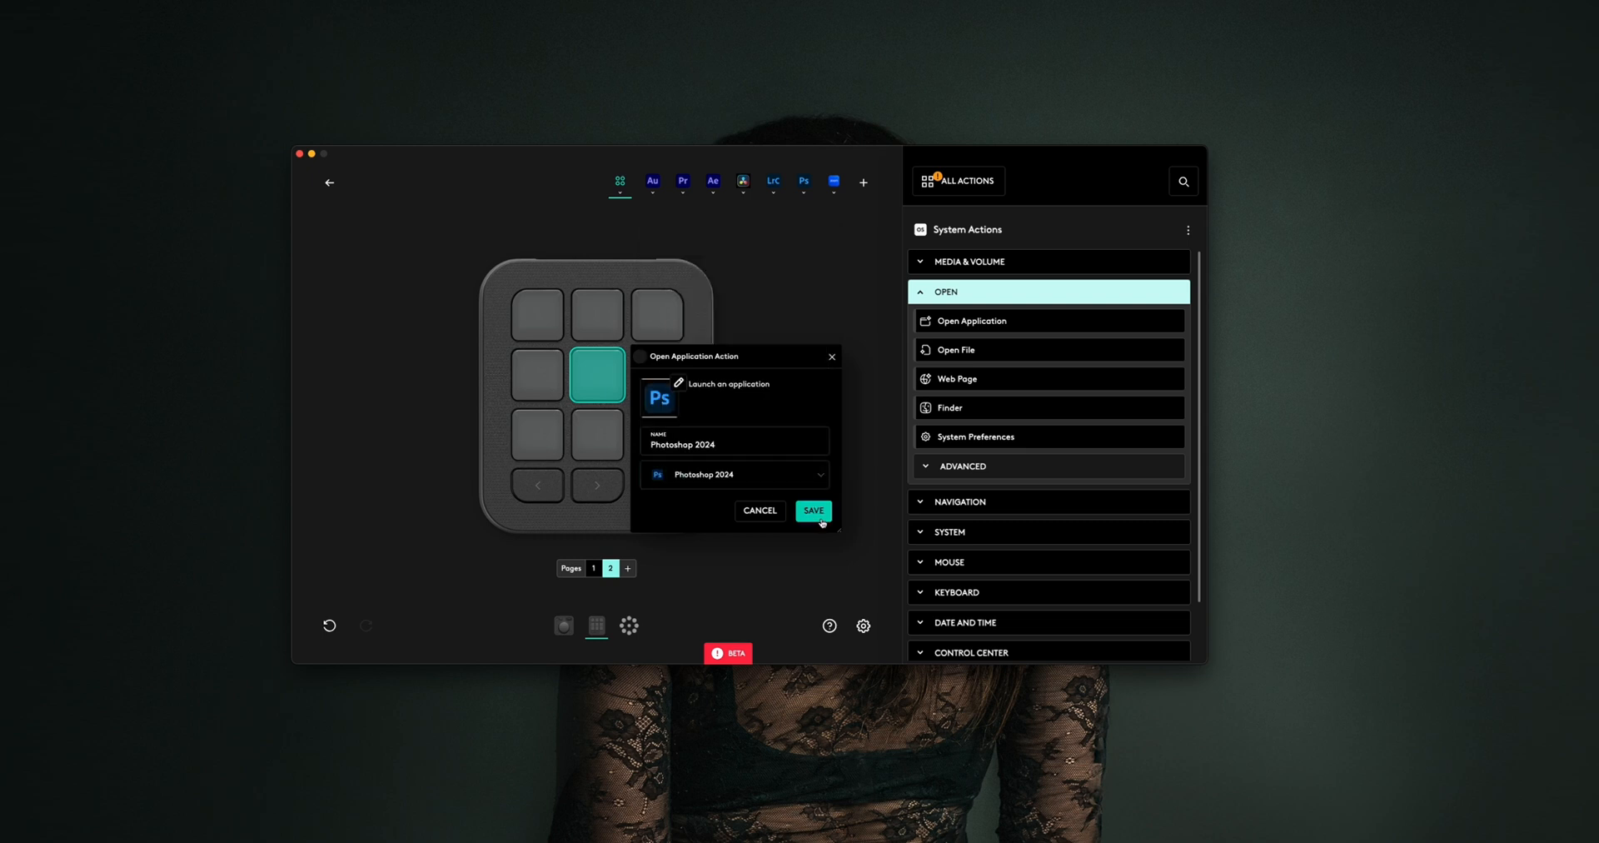
left_click(813, 509)
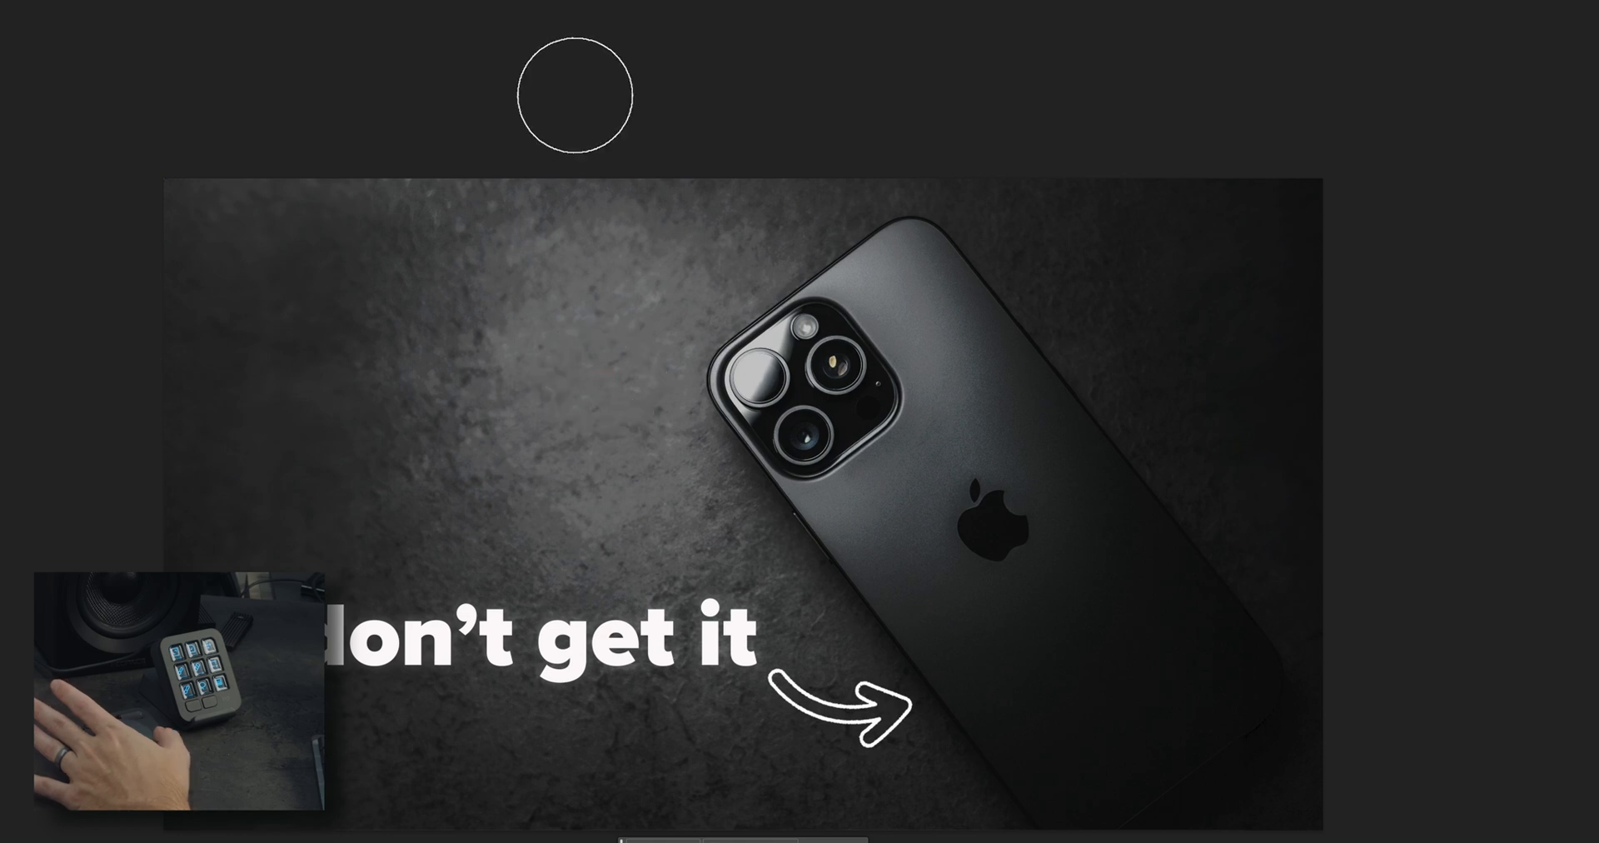
left_click(571, 97)
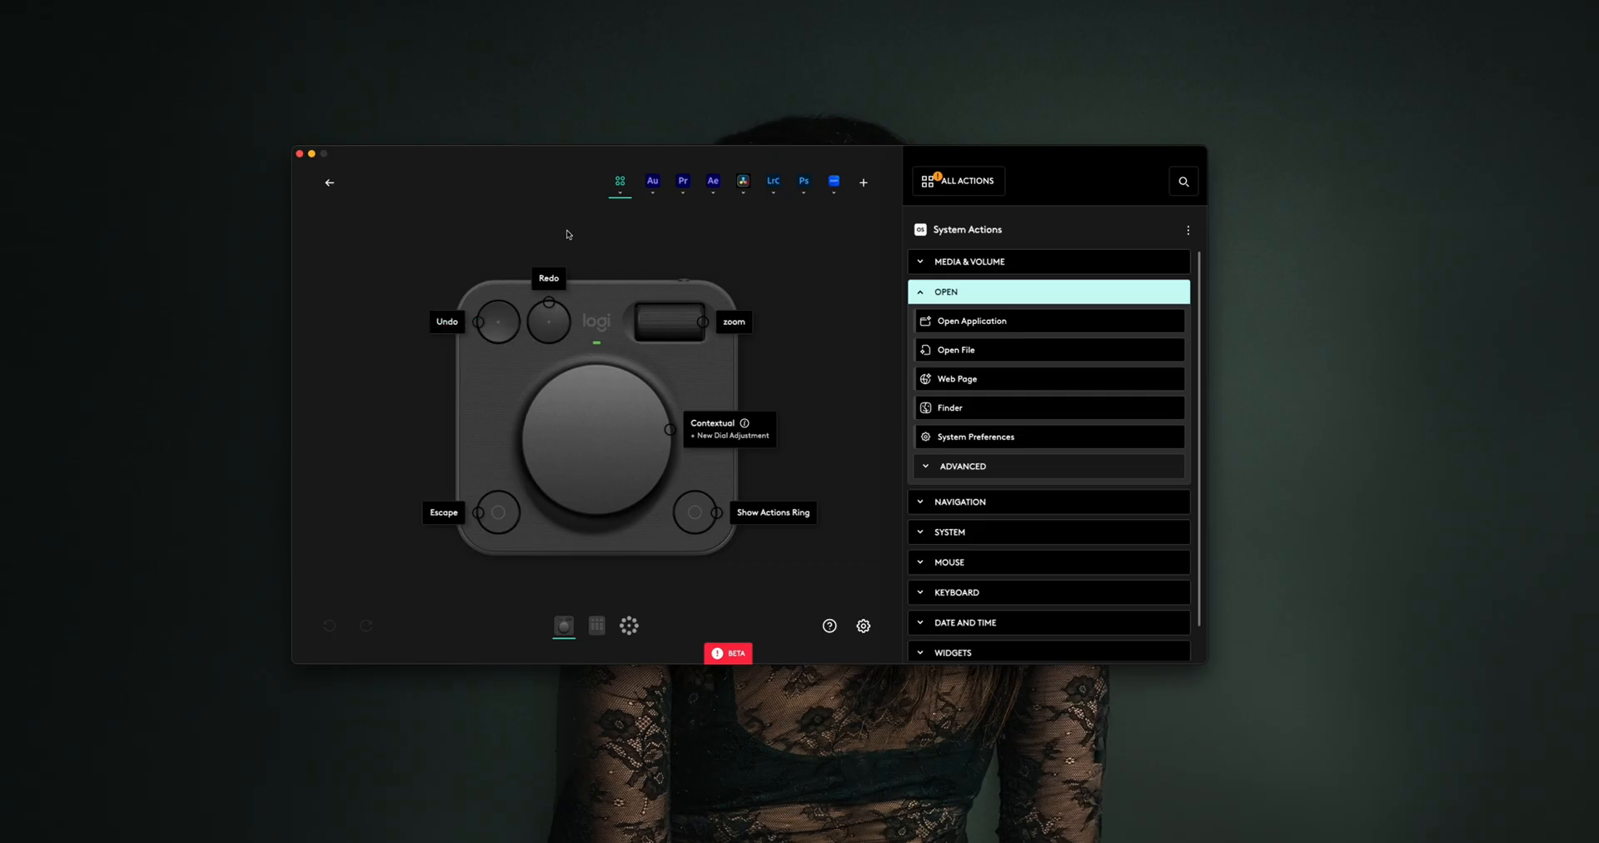
Step: Show the Photoshop profile's Actions Ring with its brightness, contrast and hue/sat slots
left_click(803, 181)
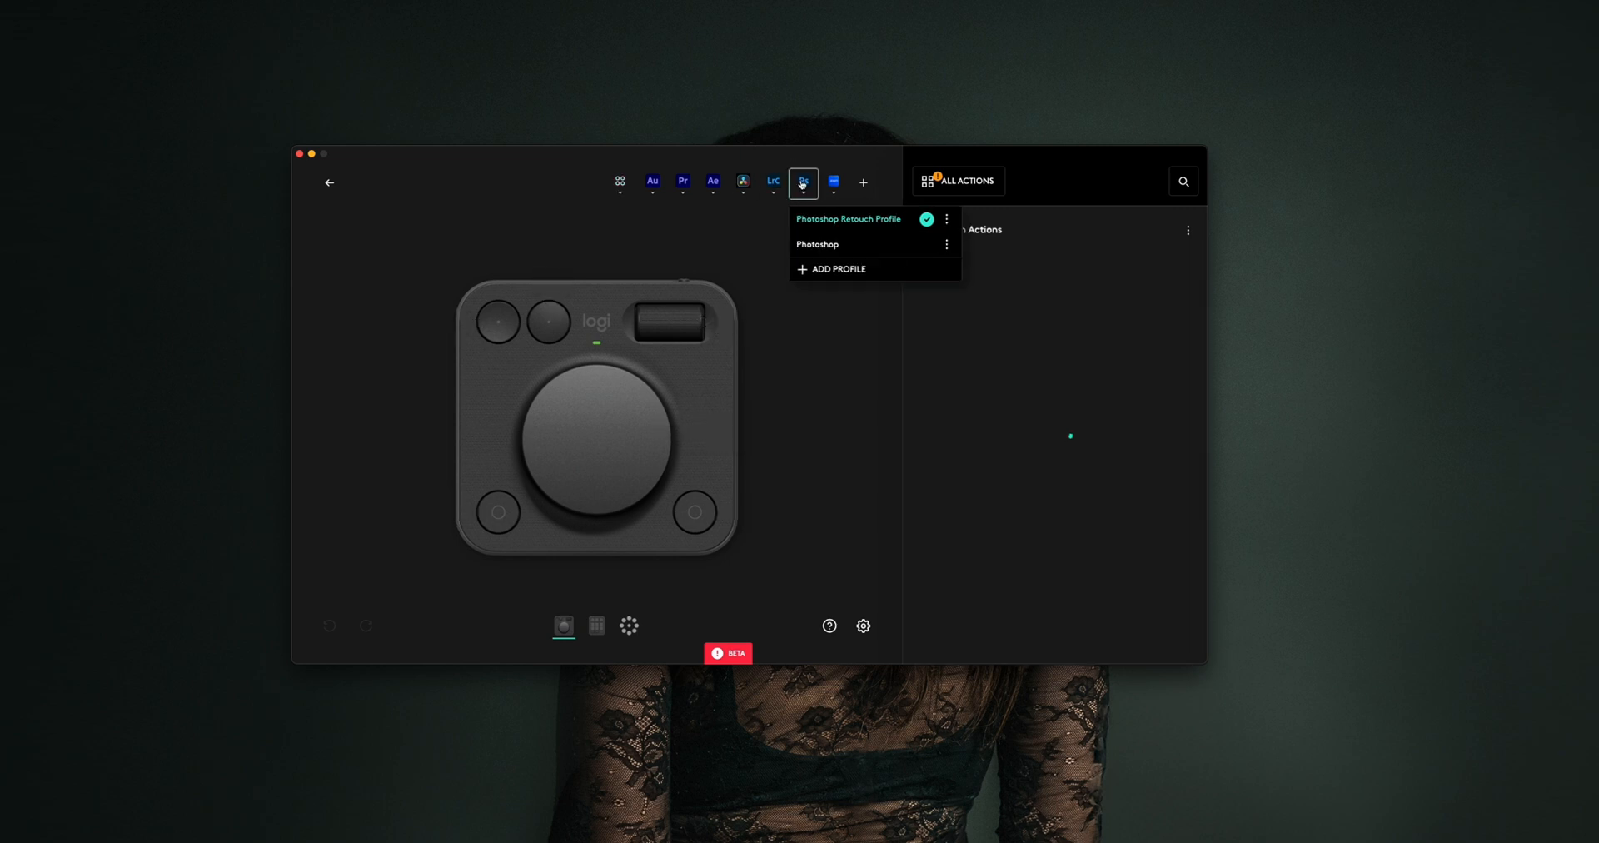
left_click(629, 626)
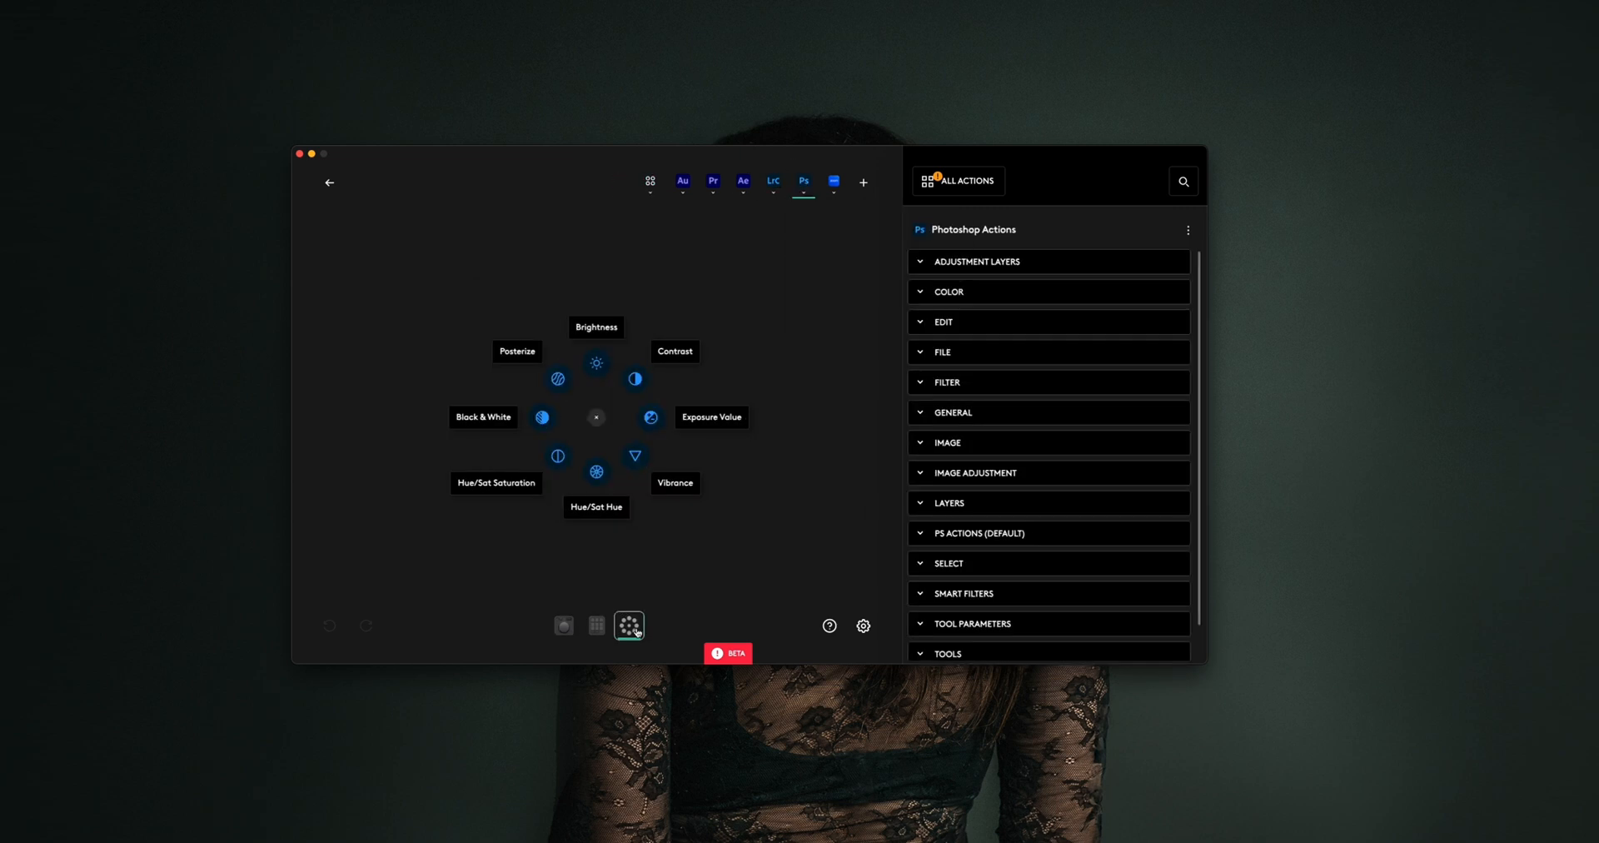